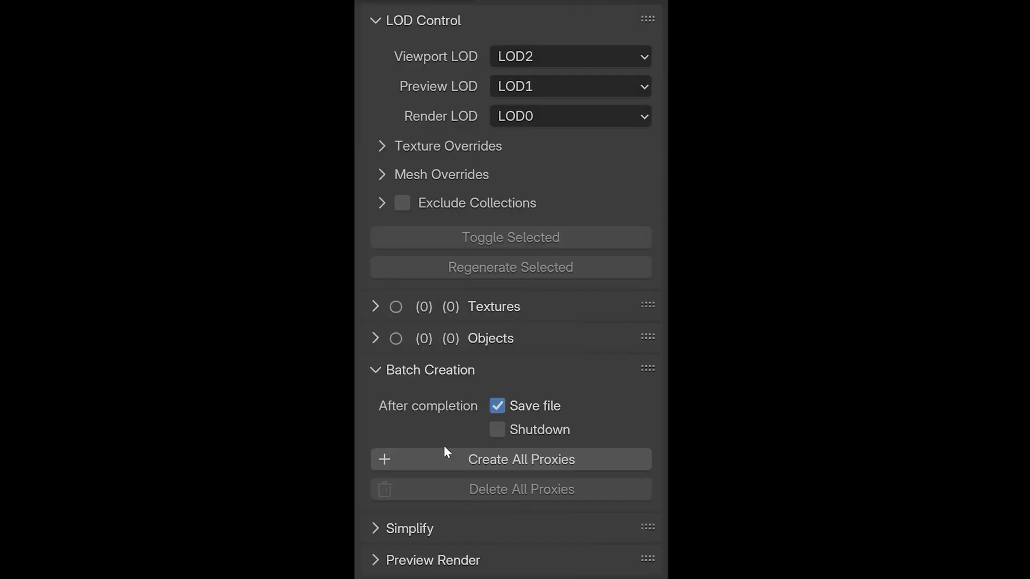
Enable 'Hide left tabs except for those' and group remaining add-on categories as sidebar sub tabs
left_click(519, 459)
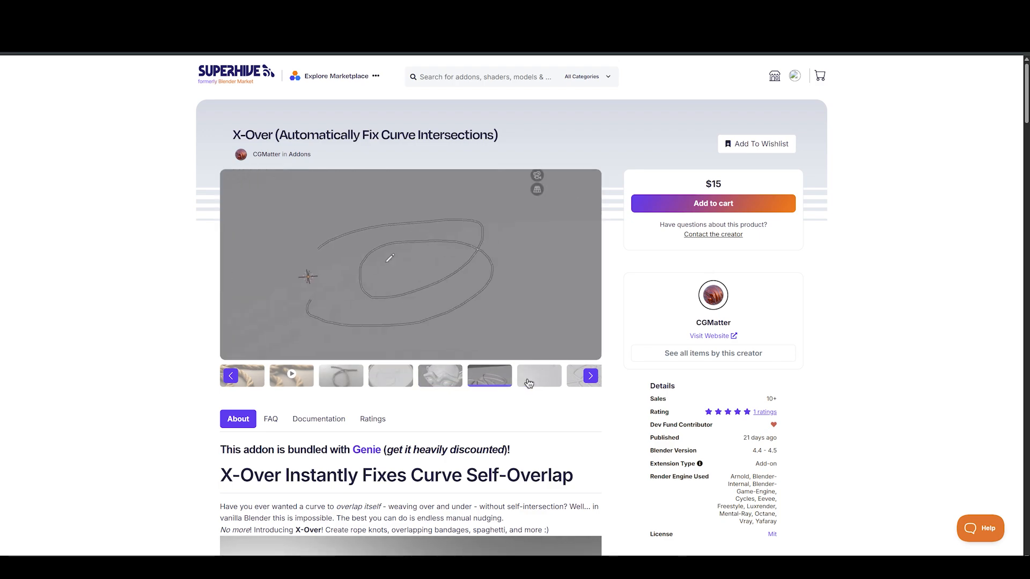
scroll("down", 3)
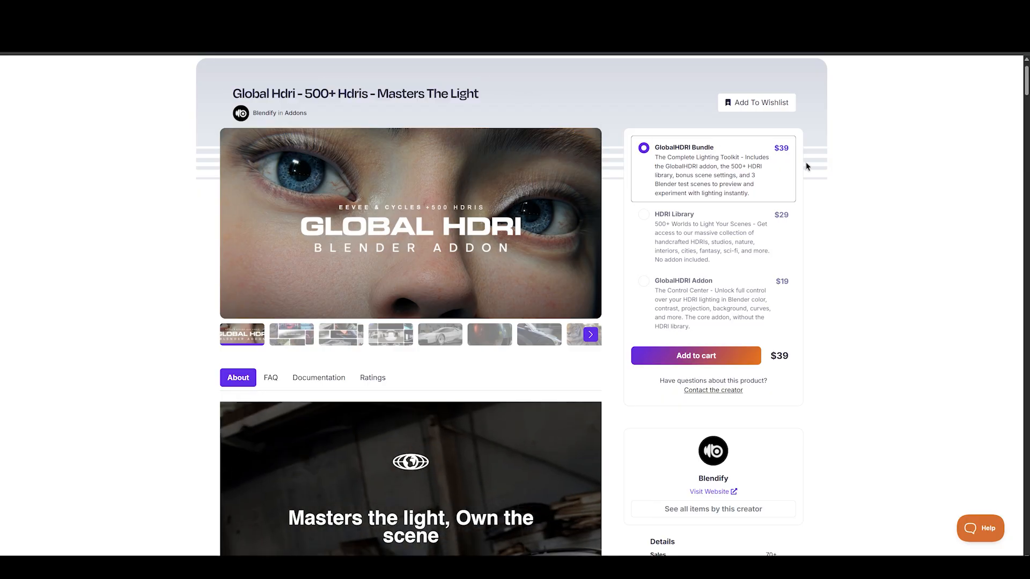
scroll("down", 3)
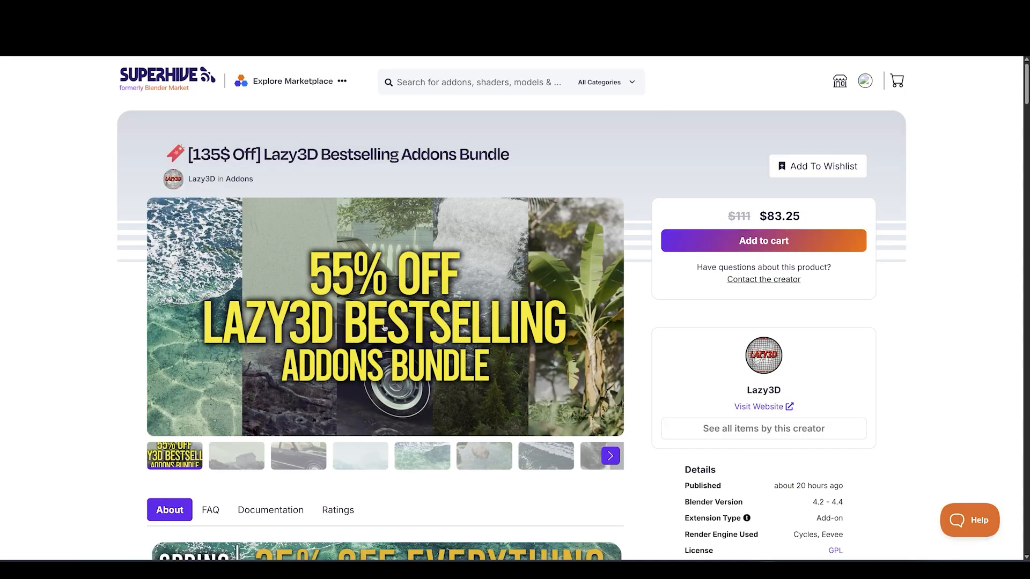
scroll("down", 3)
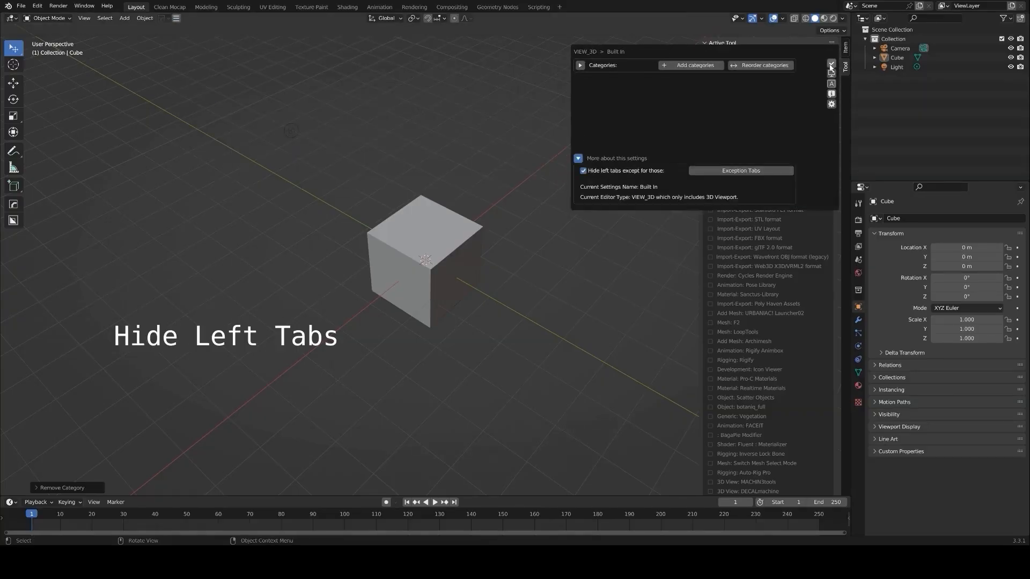
left_click(740, 170)
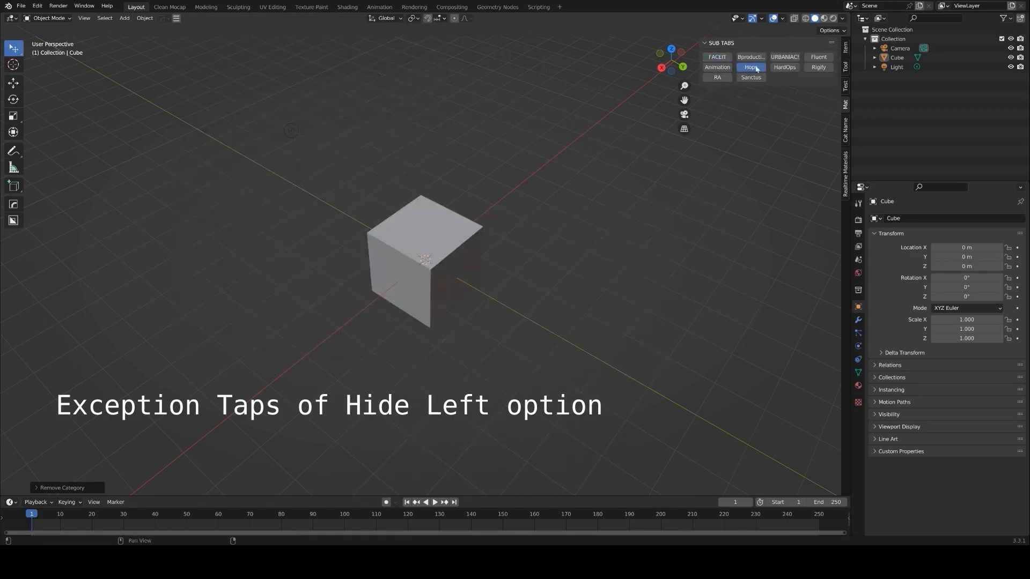